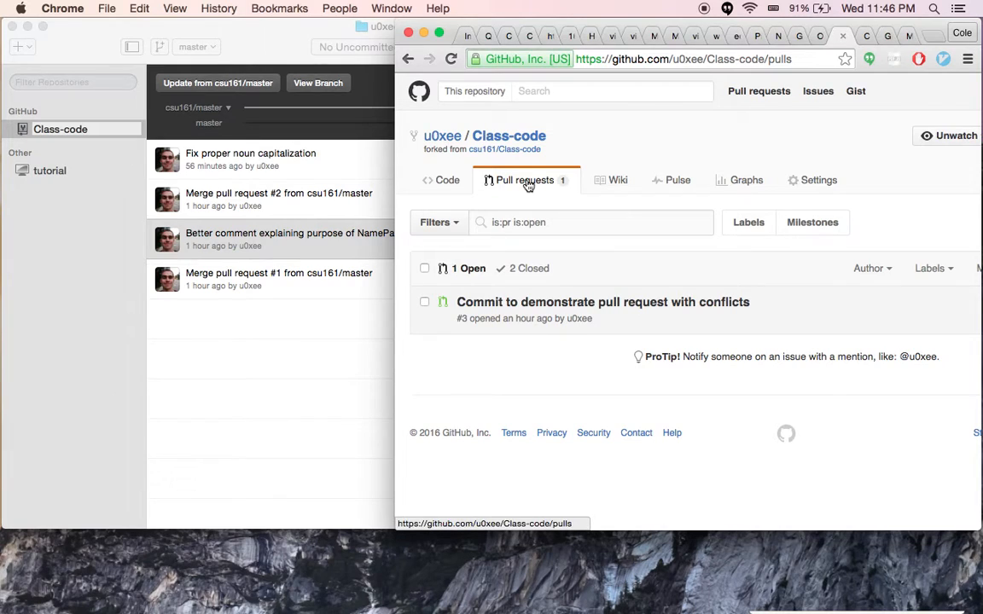
Open the conflicting pull request #3 and scroll to its 'open this in GitHub Desktop' link.
{"action": "left_click", "coordinate": [602, 301]}
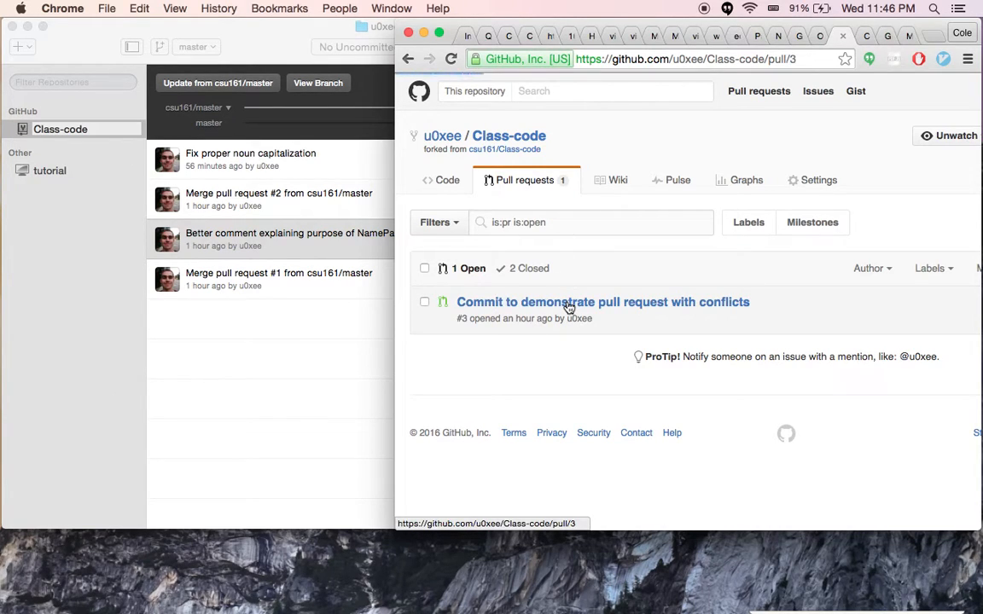
{"action": "left_click", "coordinate": [603, 302]}
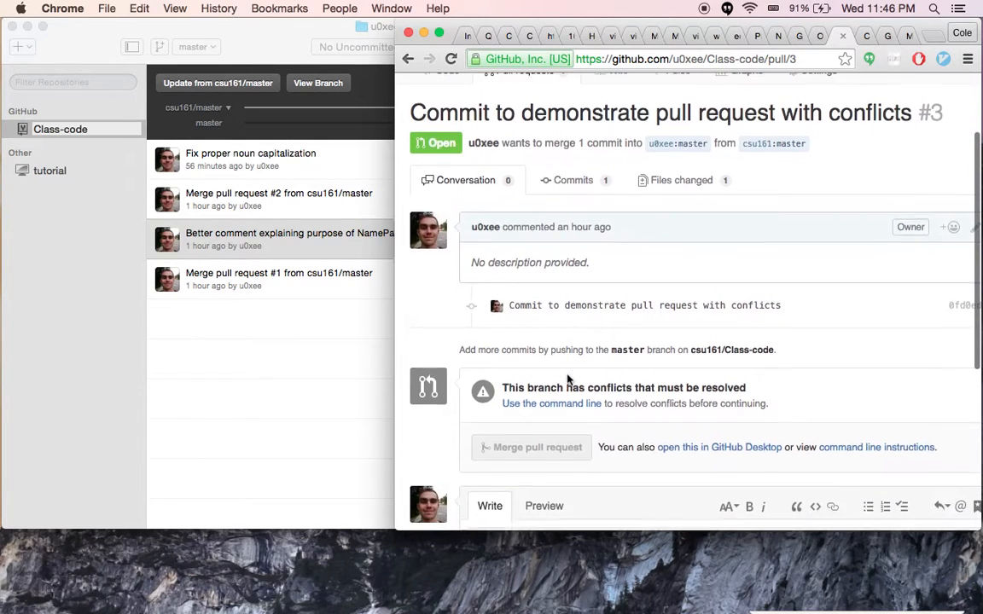
{"action": "scroll", "scroll_direction": "down", "scroll_amount": 3}
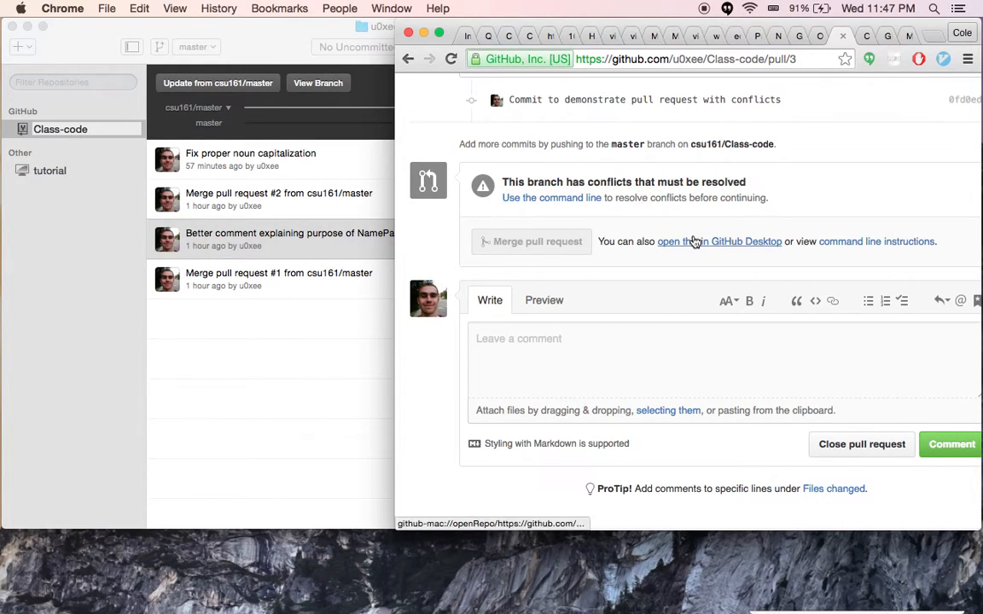
{"action": "mouse_move", "coordinate": [752, 247]}
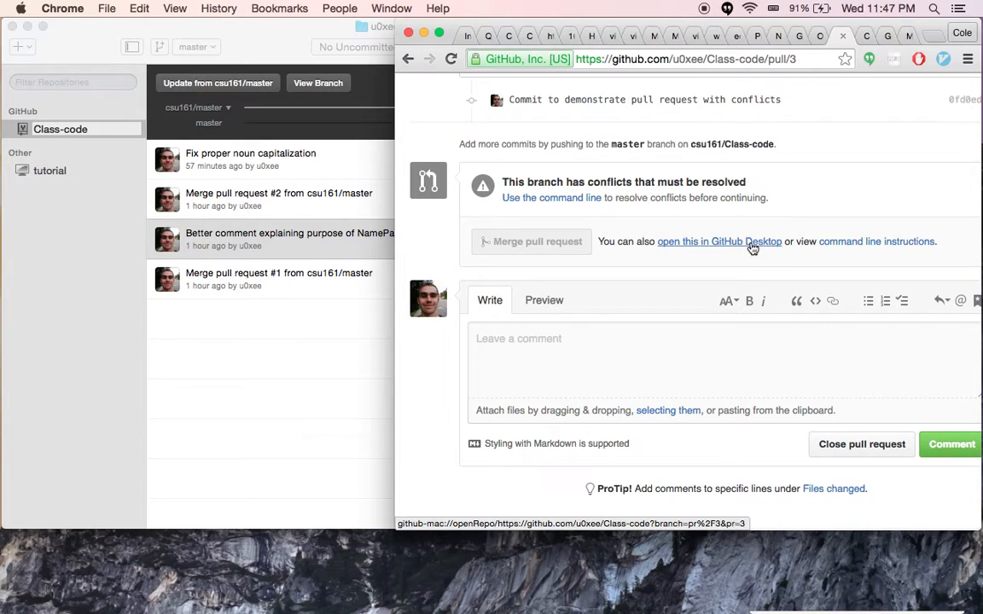
{"action": "mouse_move", "coordinate": [703, 267]}
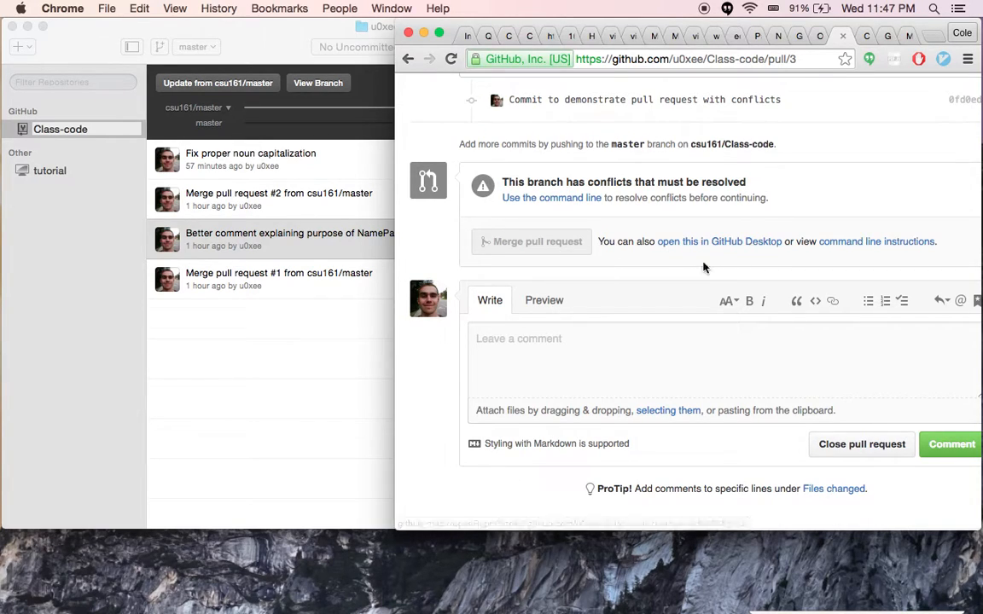
{"action": "mouse_move", "coordinate": [576, 268]}
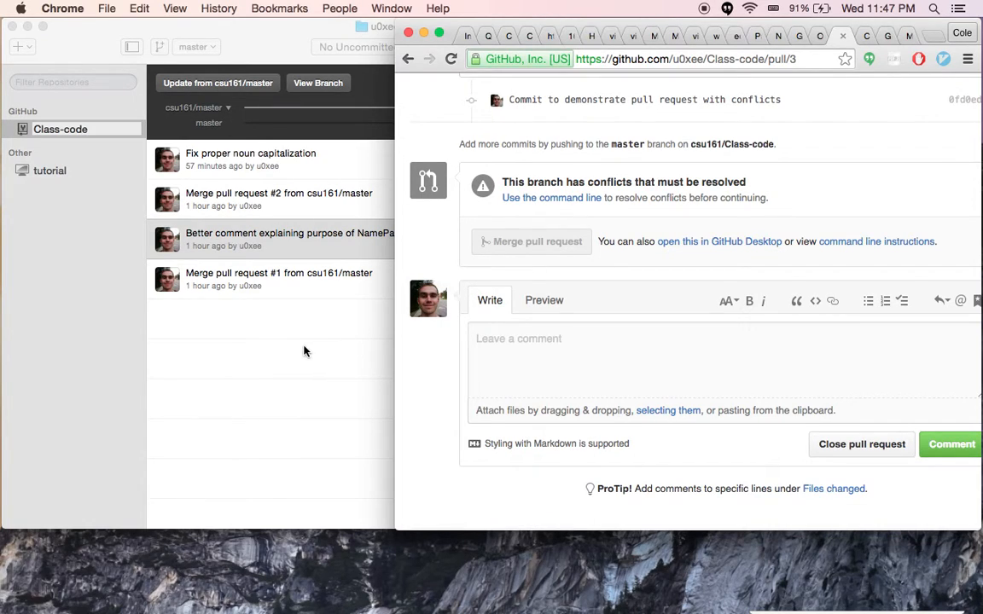
{"action": "mouse_move", "coordinate": [98, 316]}
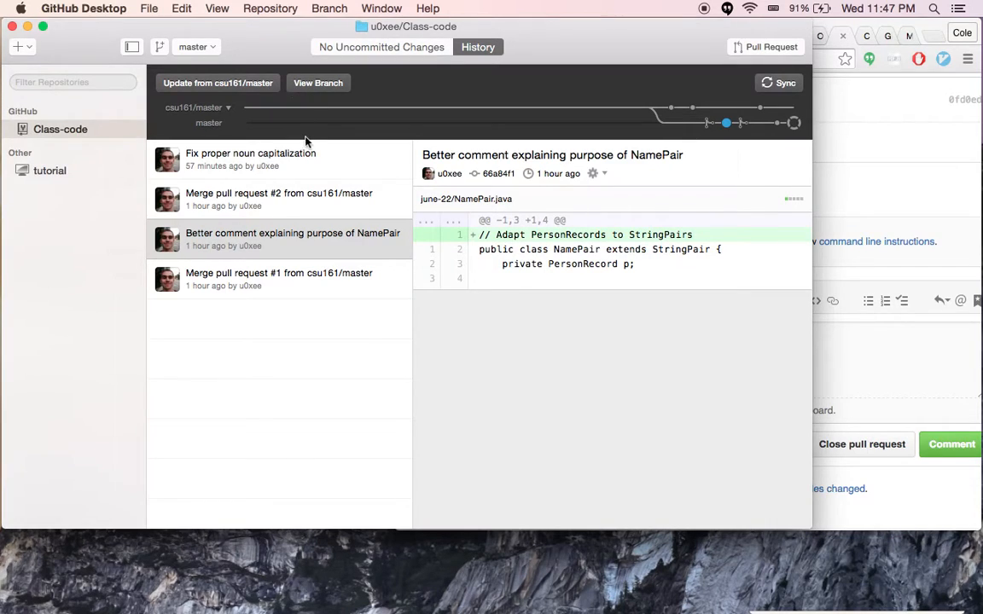
{"action": "mouse_move", "coordinate": [218, 91]}
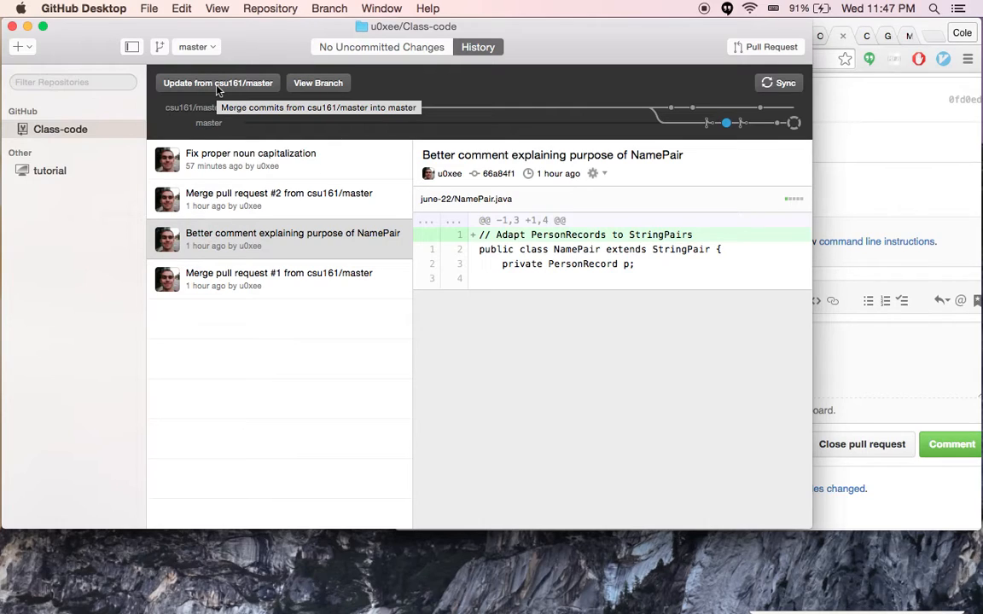
Merge csu161/master into master, then open the conflicted StringArrayPair.java in TextEdit.
{"action": "left_click", "coordinate": [216, 83]}
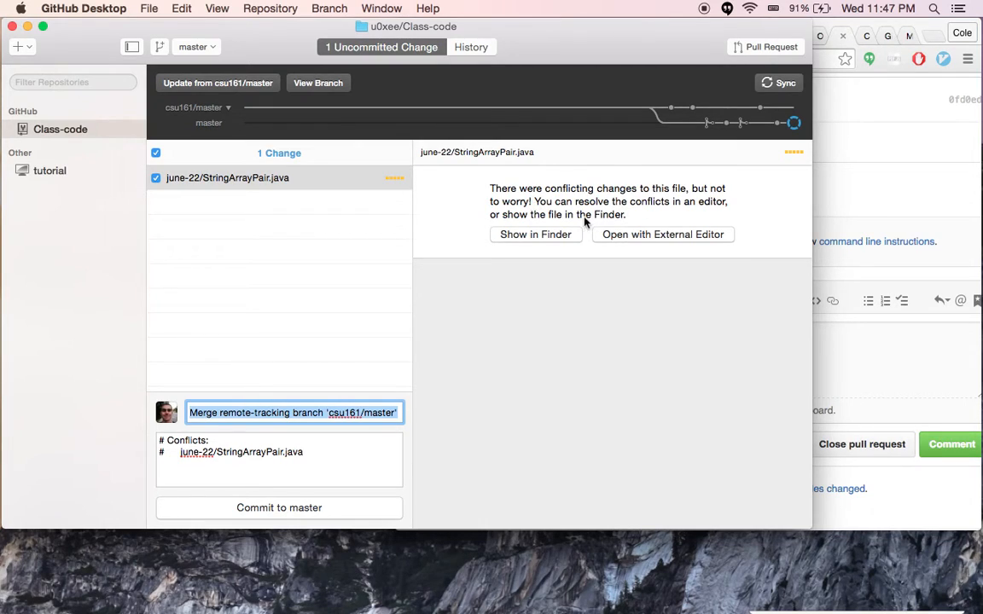
{"action": "mouse_move", "coordinate": [546, 283]}
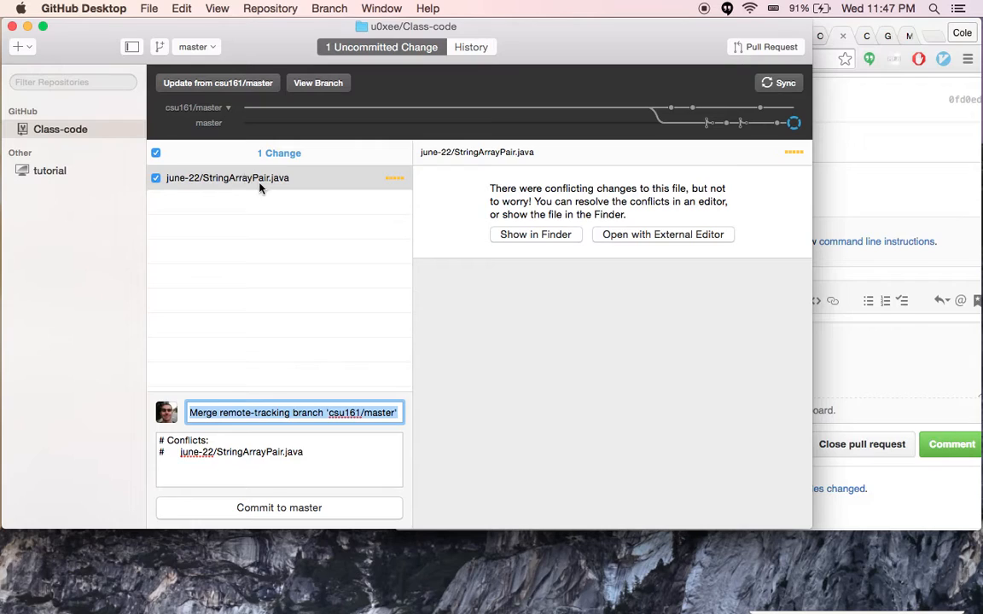
{"action": "mouse_move", "coordinate": [529, 240]}
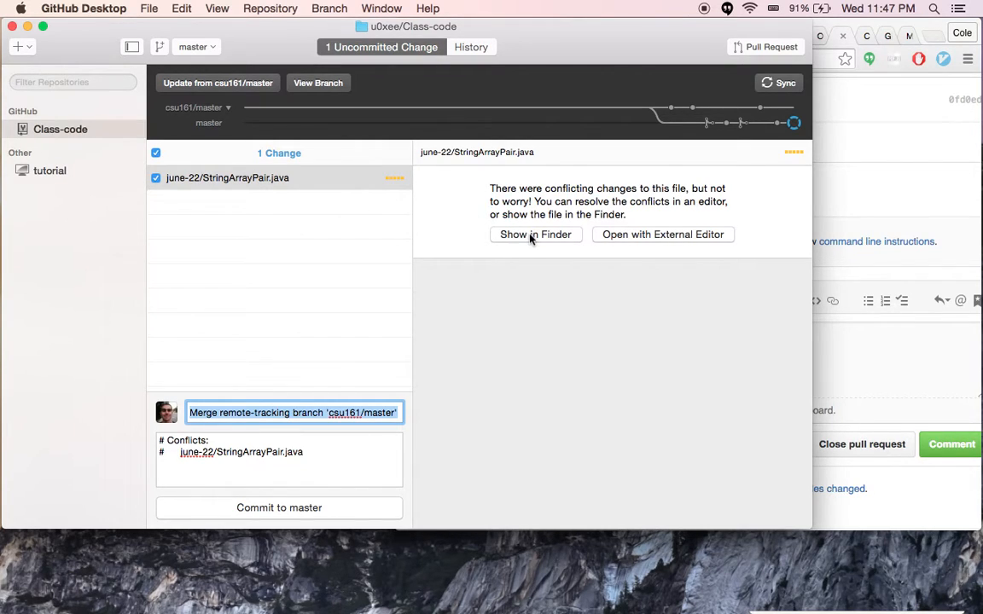
{"action": "left_click", "coordinate": [535, 235]}
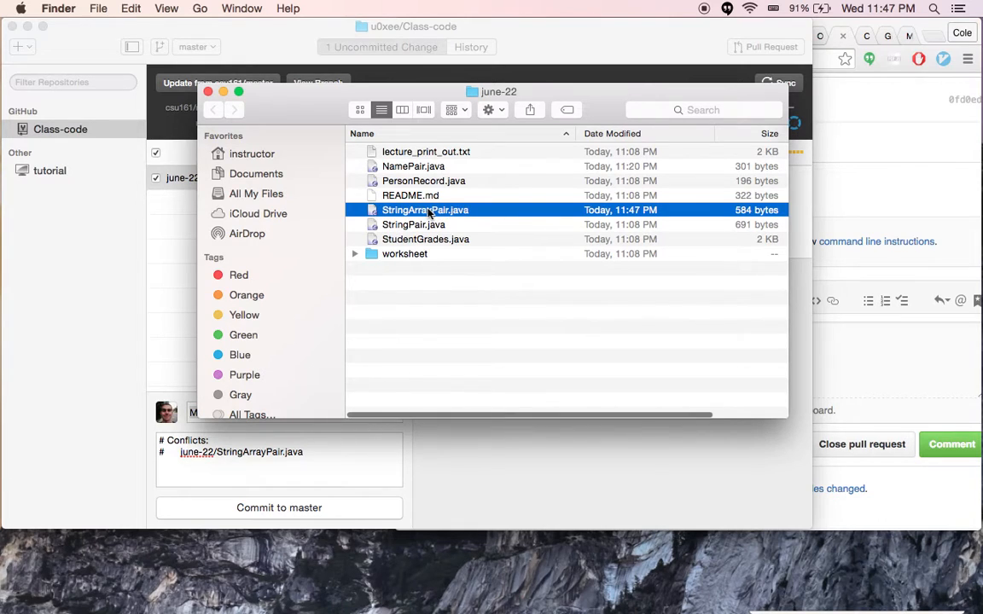
{"action": "right_click", "coordinate": [425, 210]}
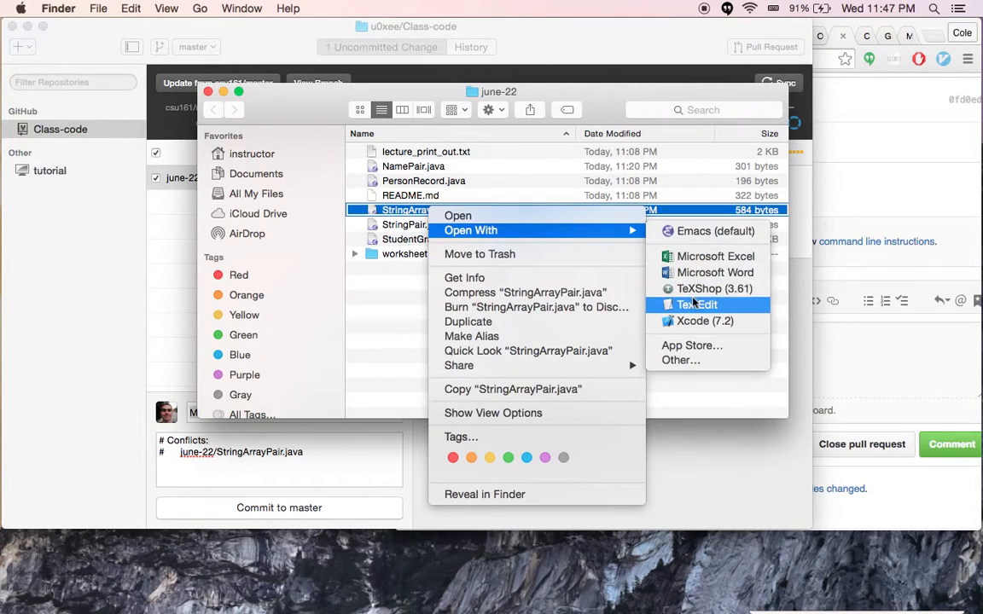
{"action": "left_click", "coordinate": [697, 305]}
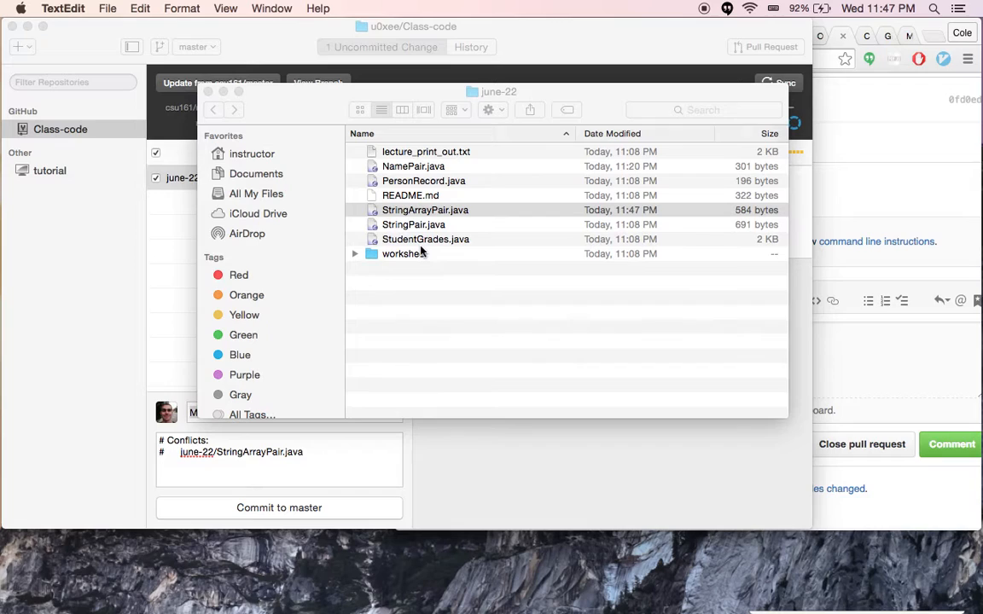
Edit StringArrayPair.java to keep a single "hello", "World!" line, then close the file.
{"action": "double_click", "coordinate": [424, 210]}
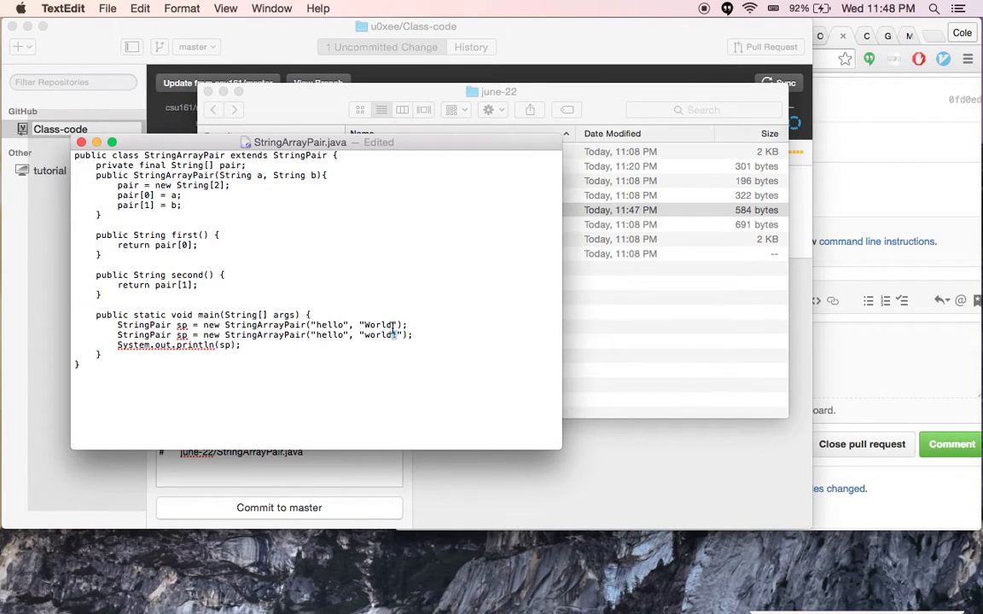
{"action": "type", "text": "!"}
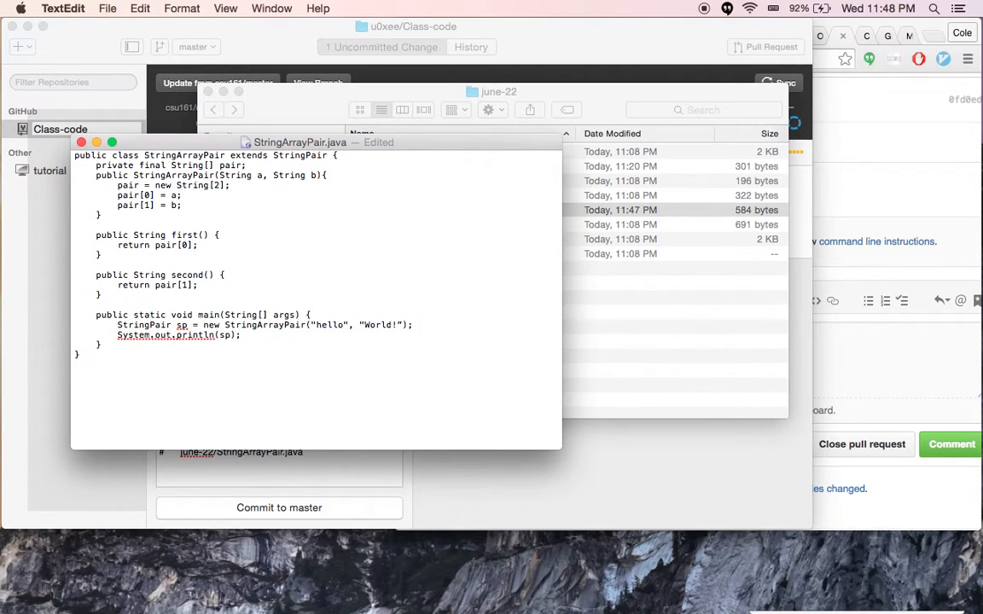
{"action": "left_click", "coordinate": [413, 325]}
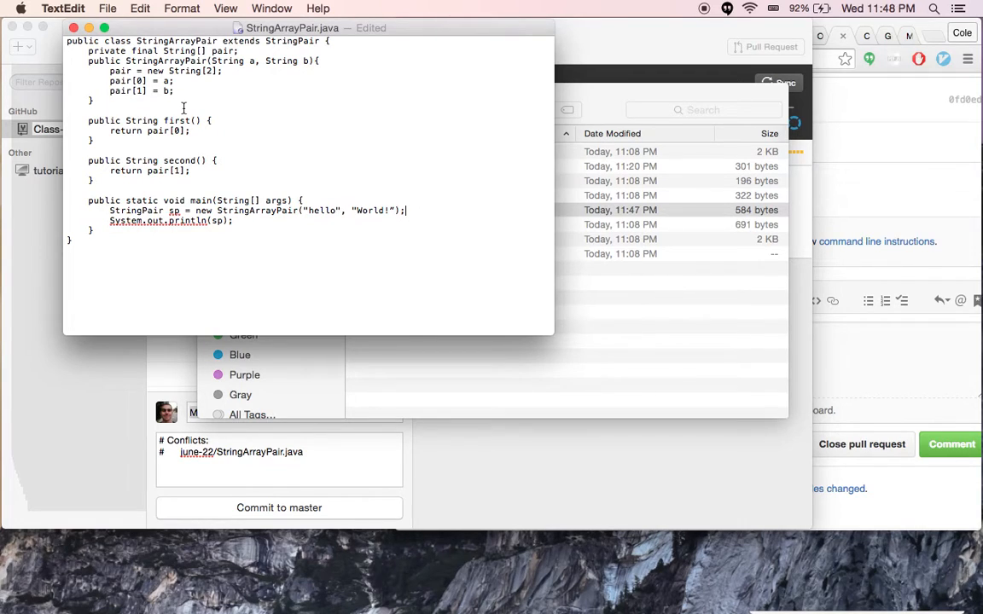
{"action": "left_click", "coordinate": [107, 9]}
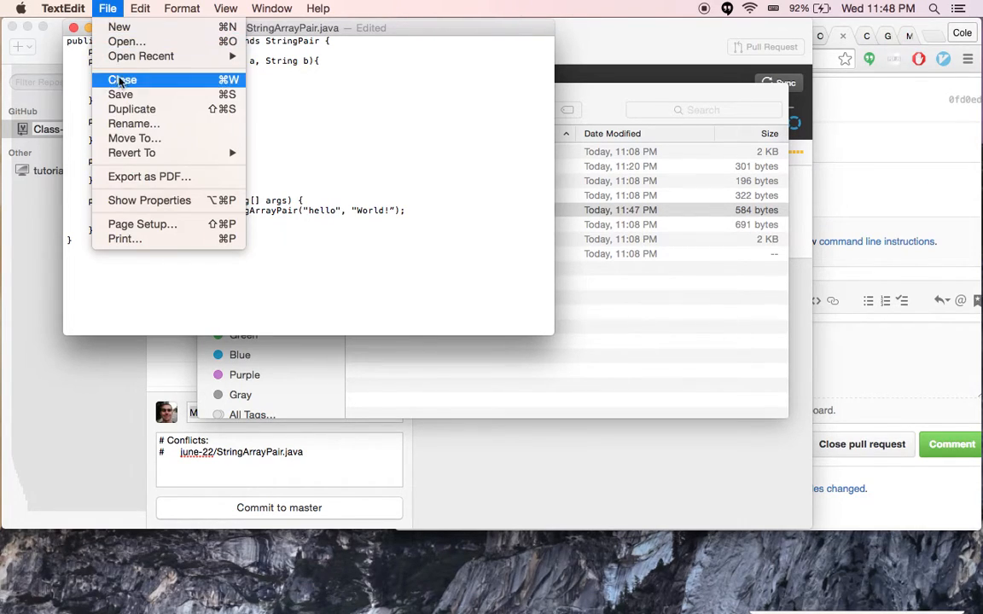
{"action": "left_click", "coordinate": [119, 94]}
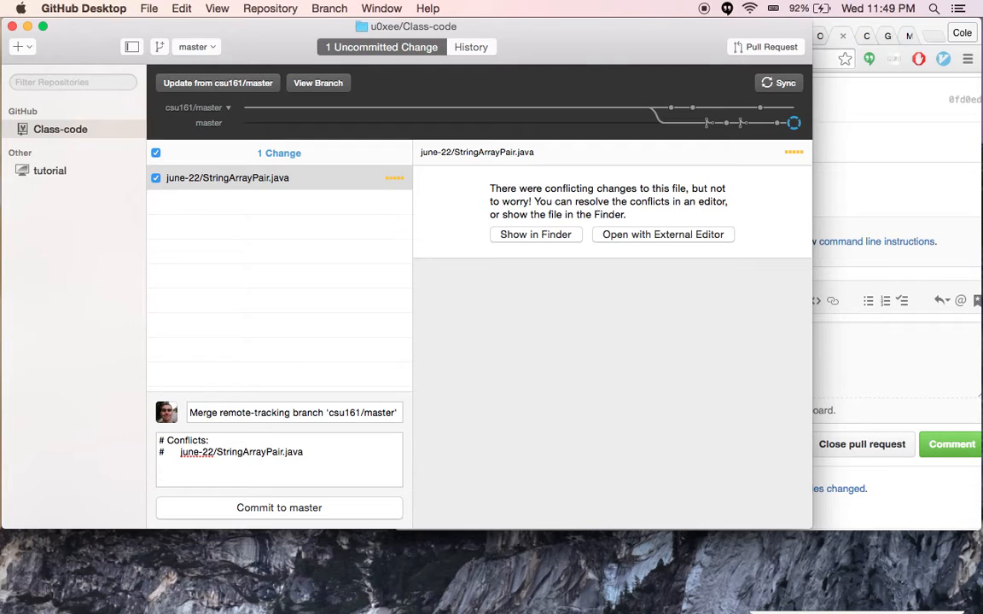
Commit the merge to master with description 'Resolved with "hello. World!"' and sync.
{"action": "type", "text": "Resolved"}
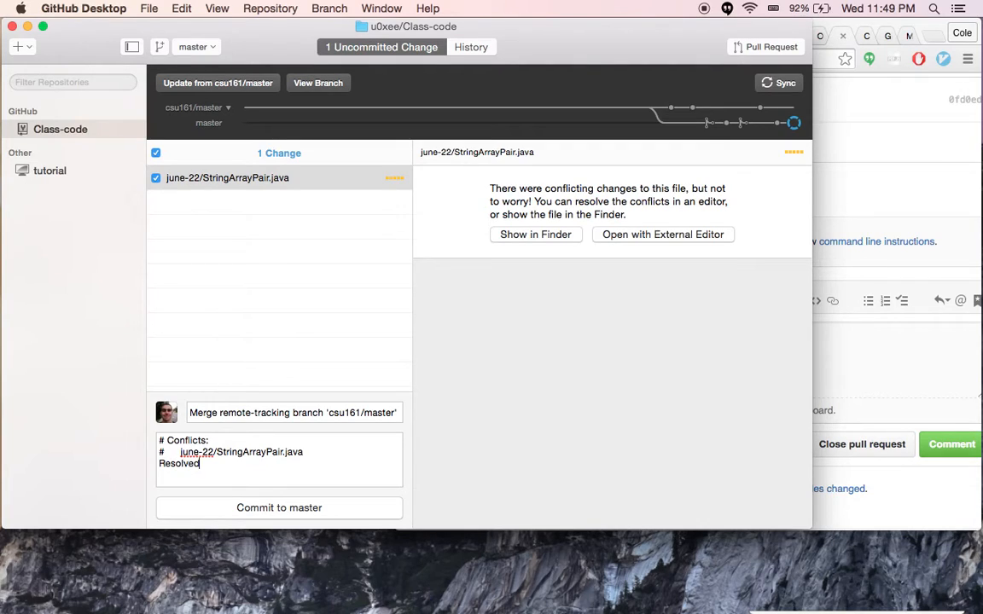
{"action": "type", "text": "with \"he"}
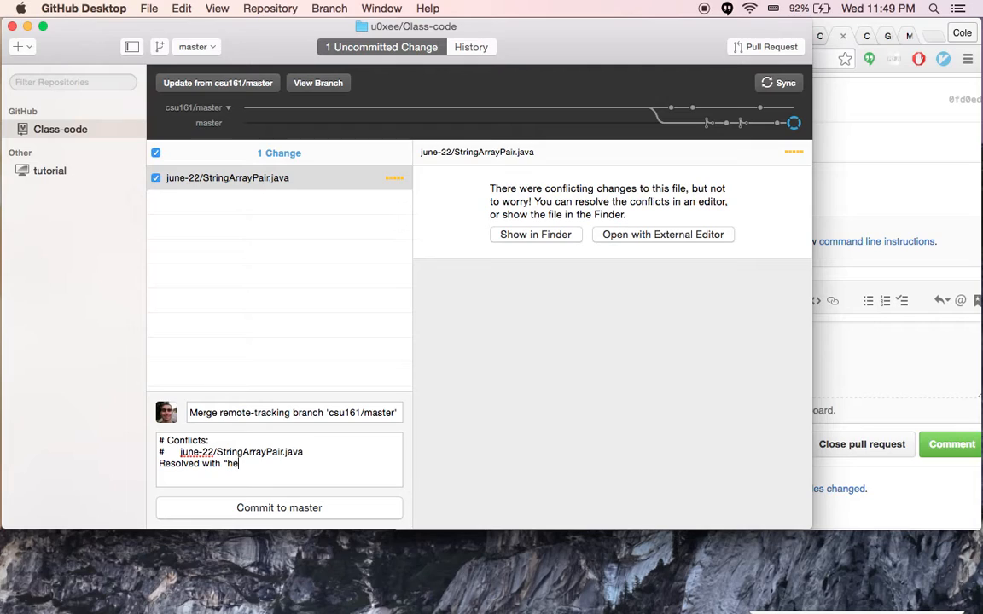
{"action": "type", "text": "llo."}
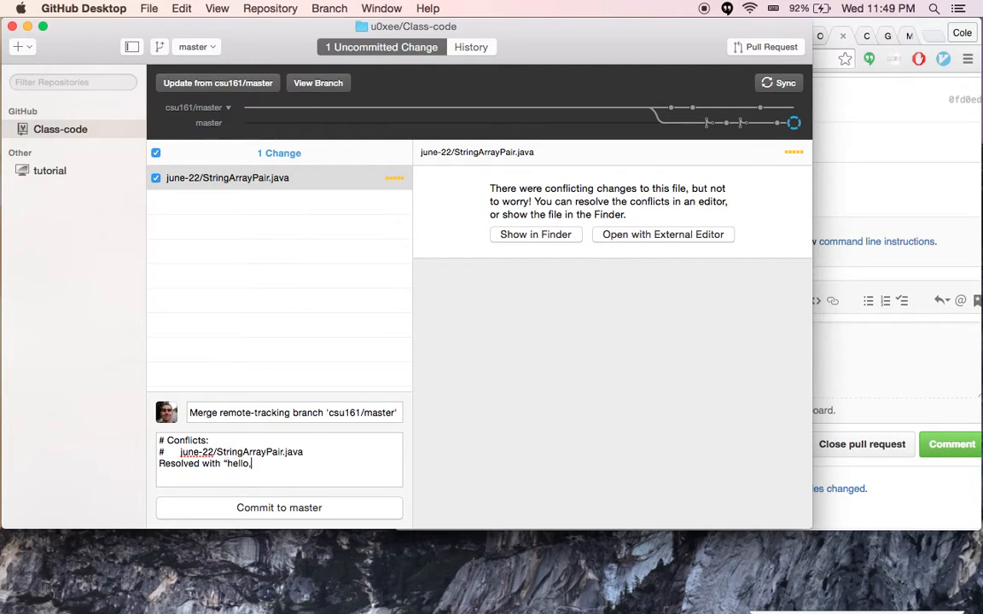
{"action": "type", "text": "World!”"}
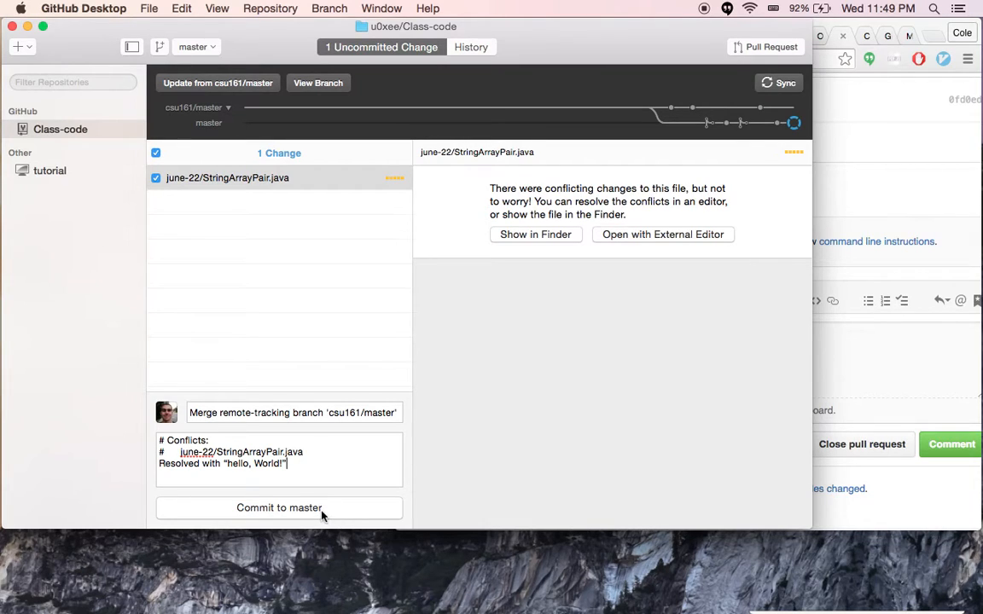
{"action": "left_click", "coordinate": [279, 508]}
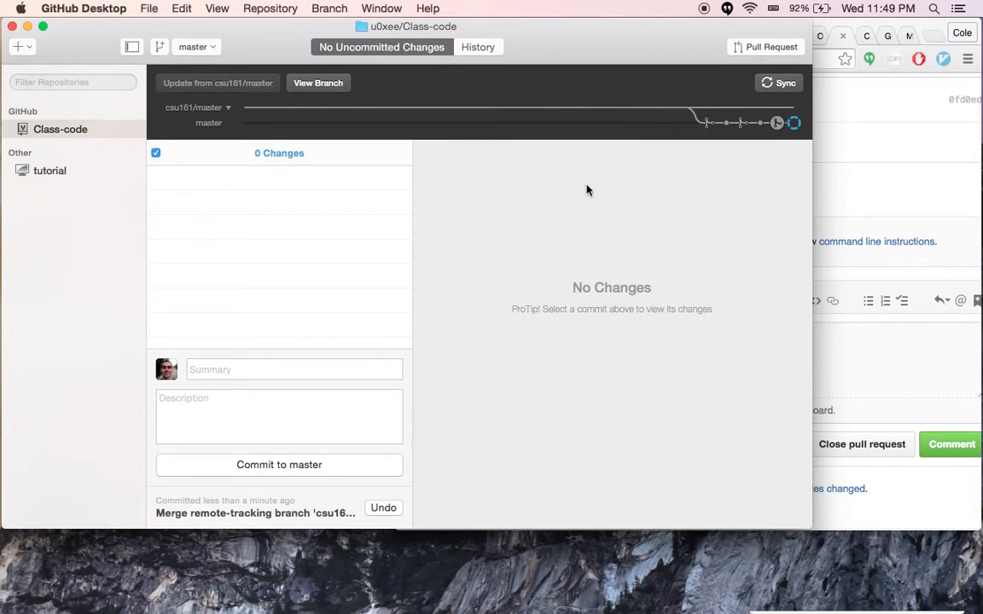
{"action": "left_click", "coordinate": [778, 83]}
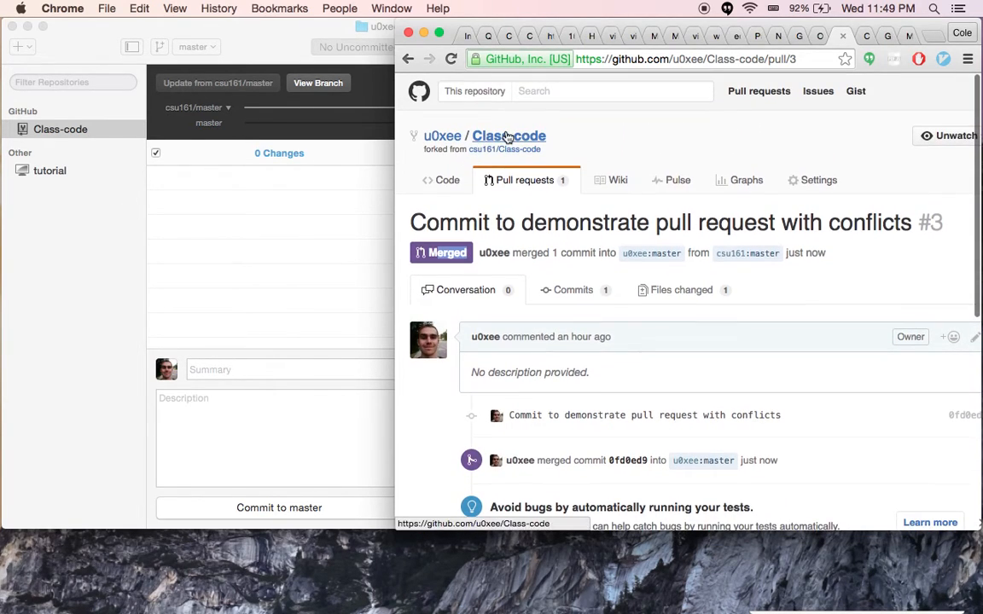
From the Class-code repository, open june-22/StringArrayPair.java to view the merged code.
{"action": "left_click", "coordinate": [509, 136]}
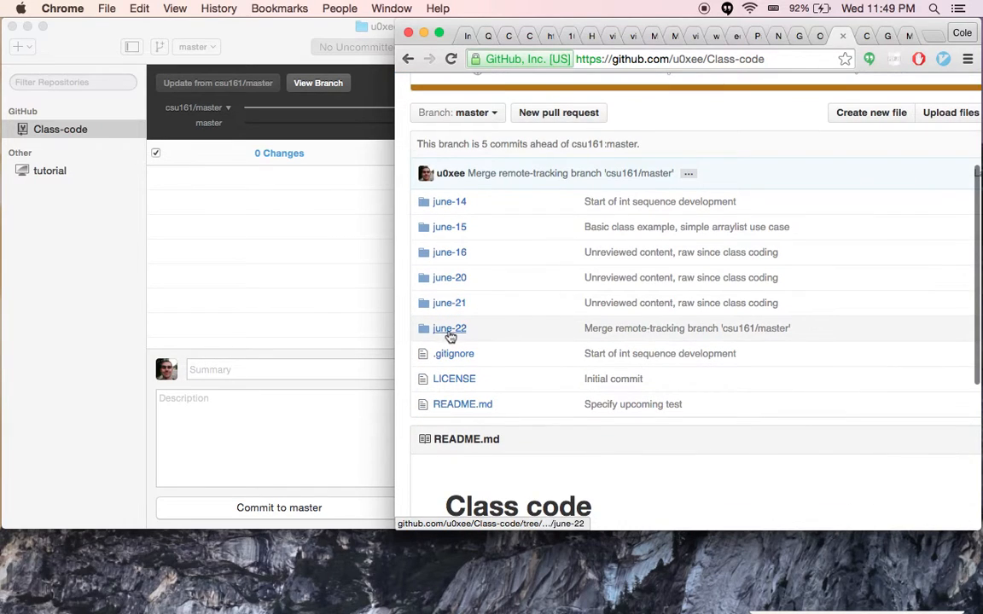
{"action": "left_click", "coordinate": [449, 328]}
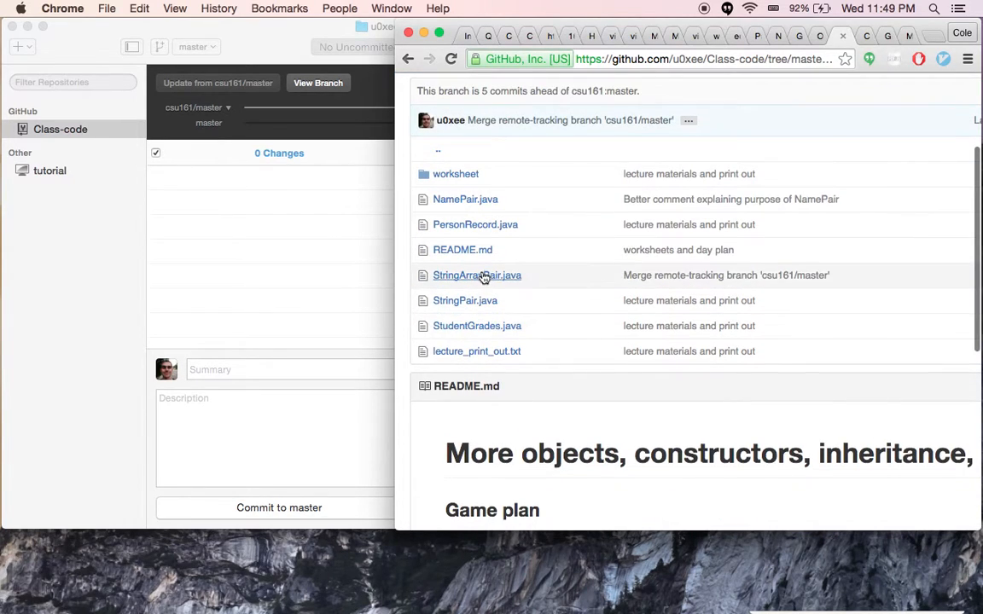
{"action": "left_click", "coordinate": [477, 275]}
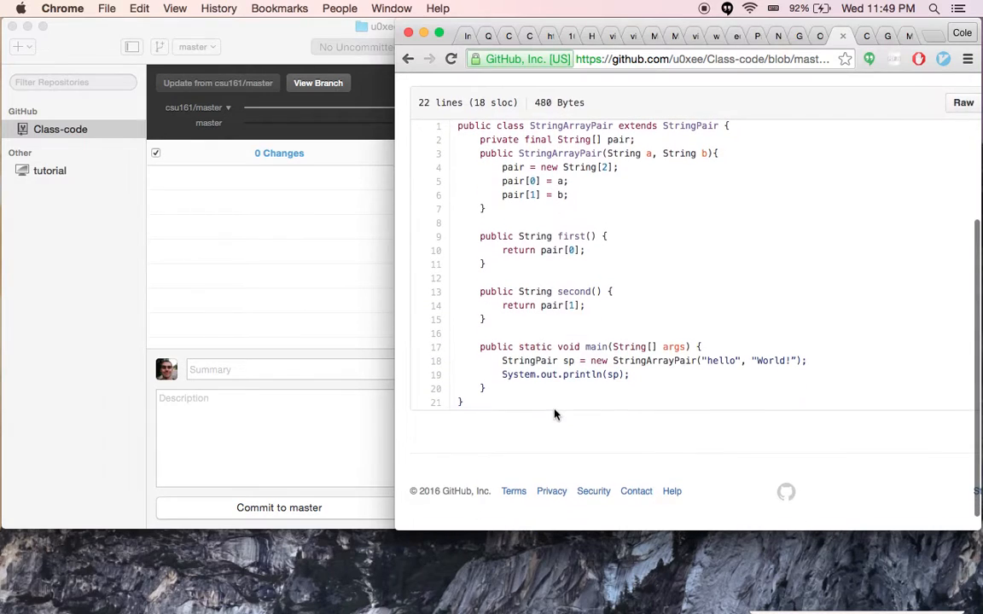